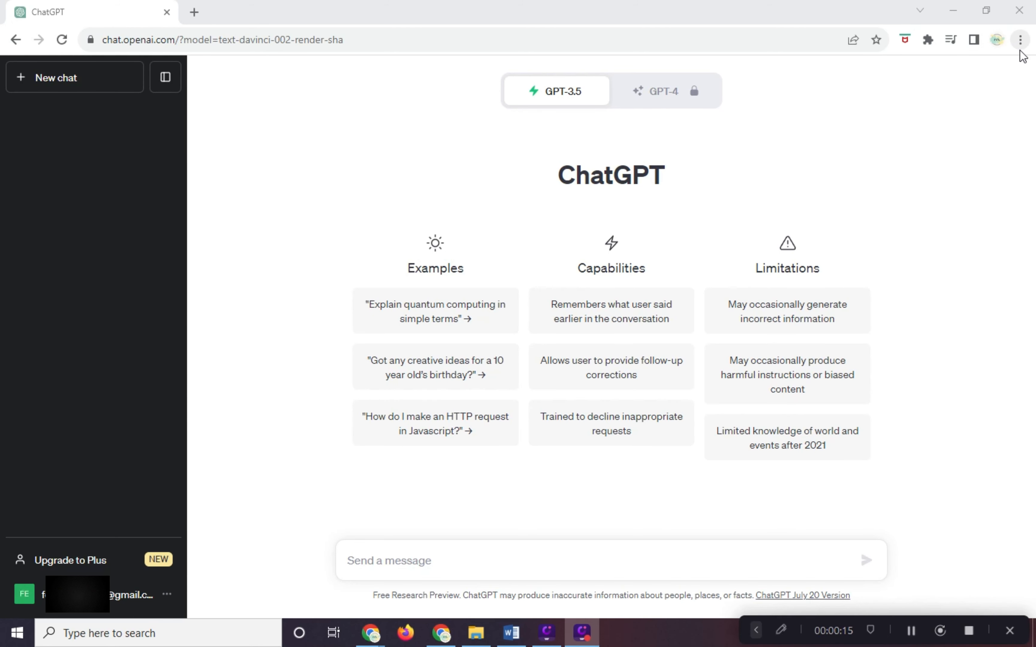
pyautogui.moveTo(1019, 40)
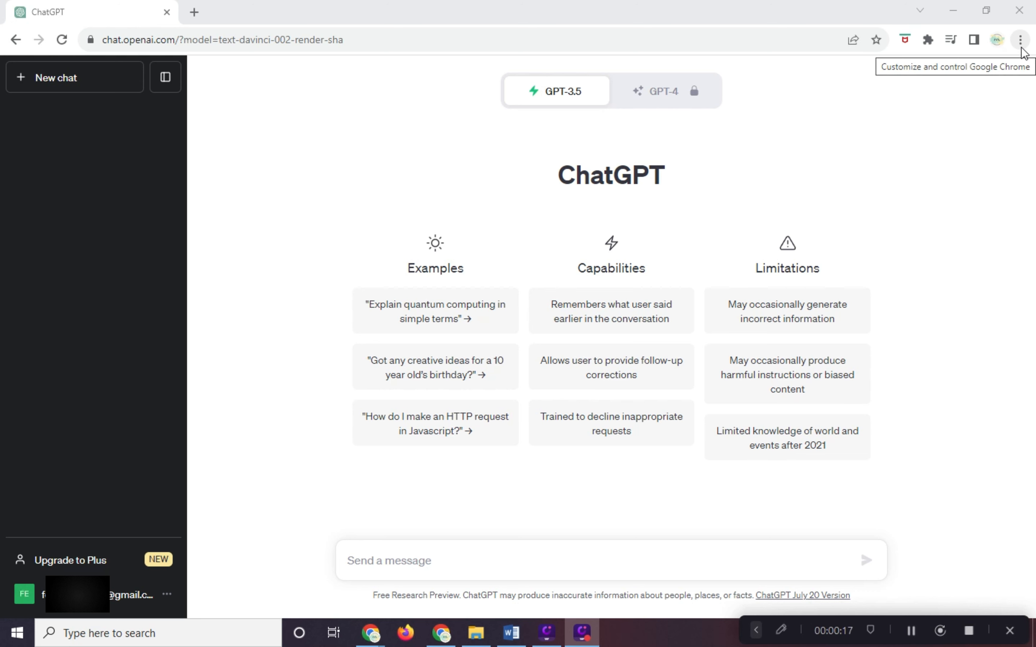
# Create a ChatGPT shortcut from Chrome's More tools, set to open as its own window.
pyautogui.click(1019, 40)
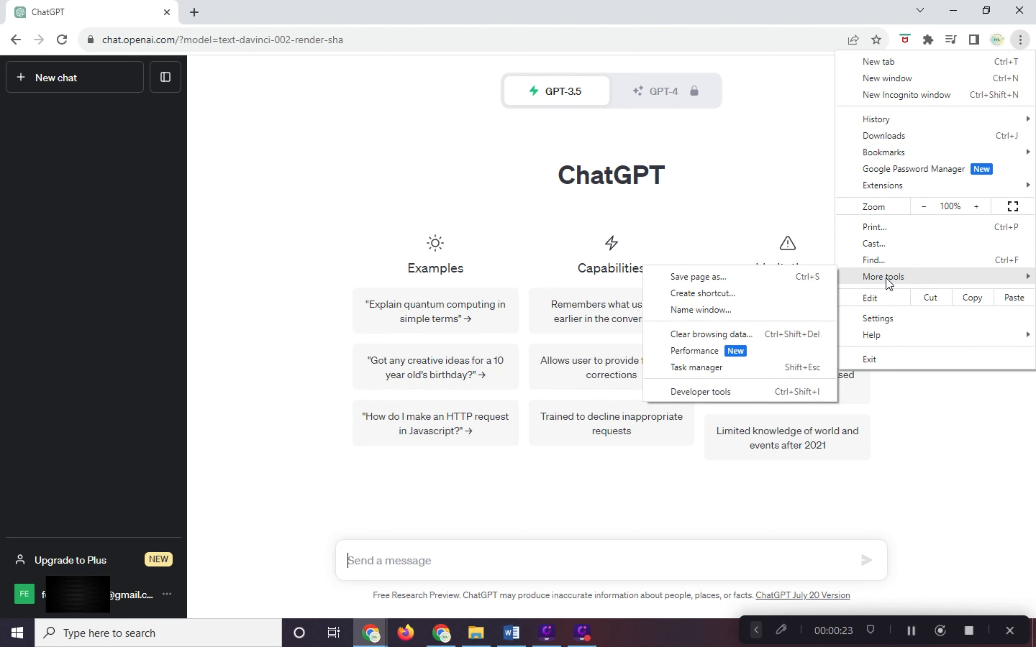
pyautogui.moveTo(725, 298)
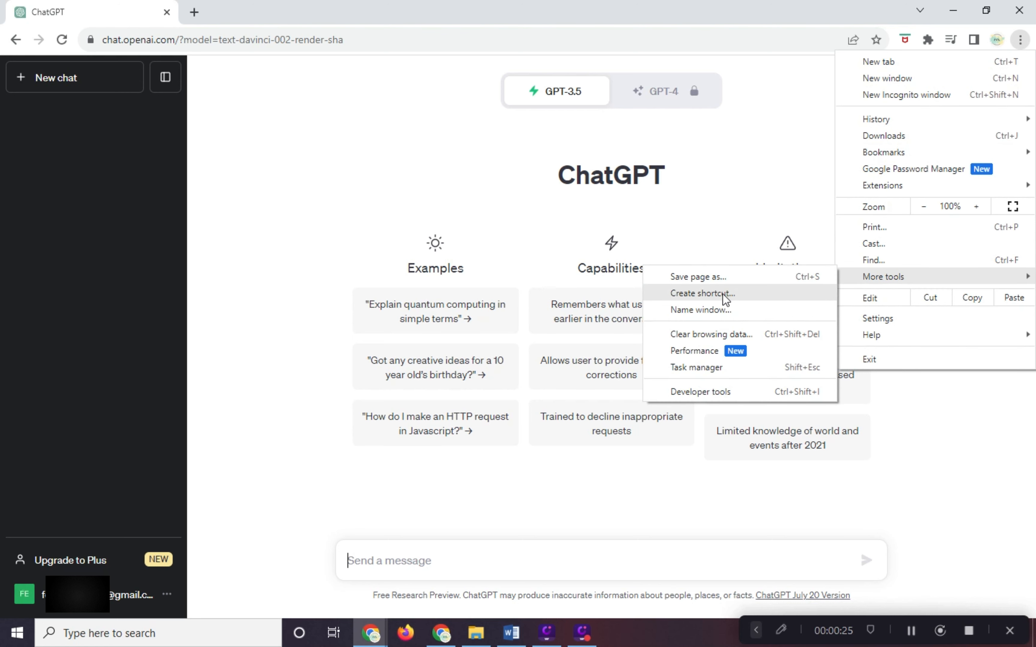
pyautogui.click(702, 293)
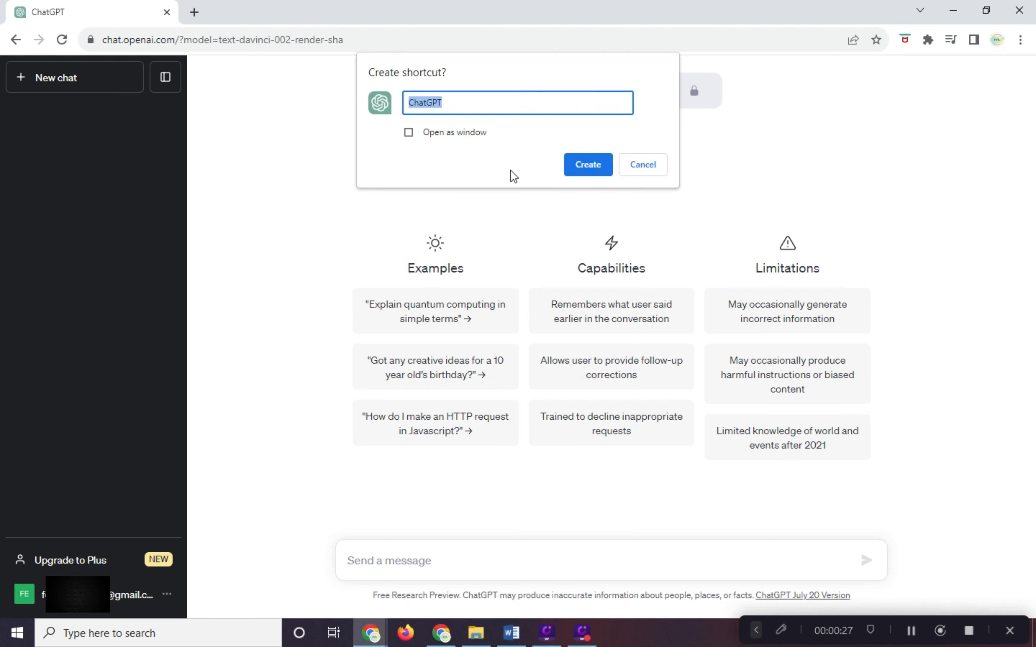
pyautogui.click(408, 131)
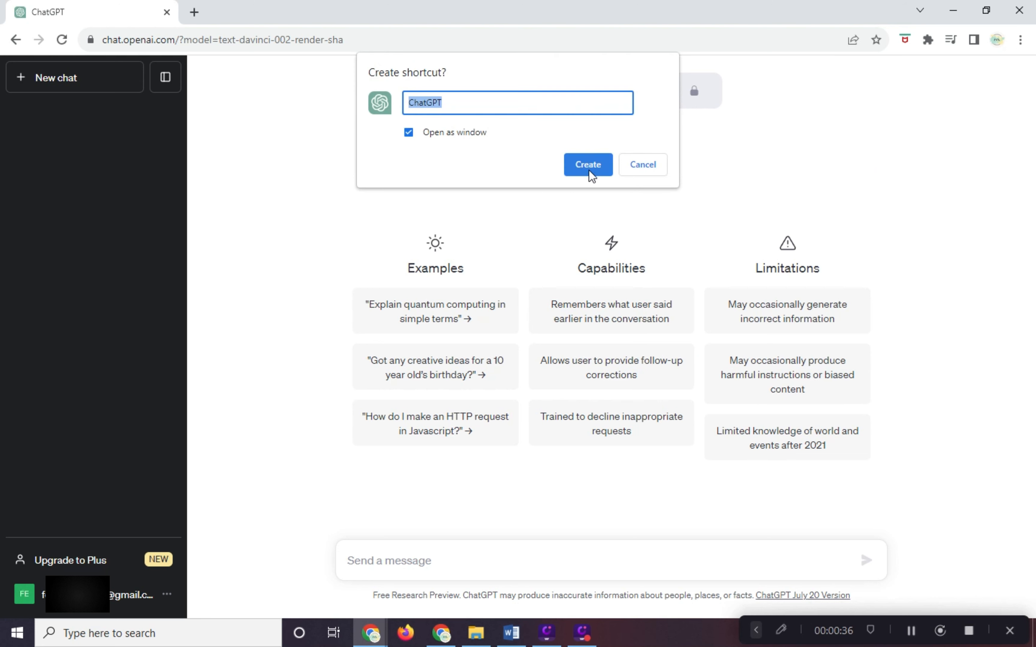
pyautogui.click(587, 164)
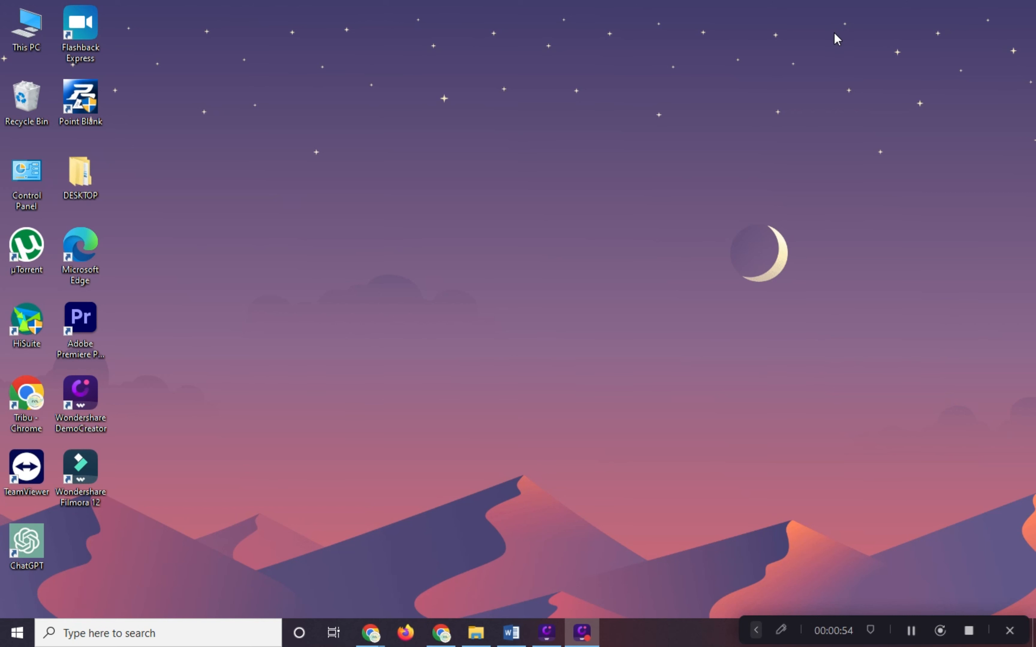
# Launch ChatGPT from the new desktop icon and bring up its window from the taskbar.
pyautogui.click(26, 545)
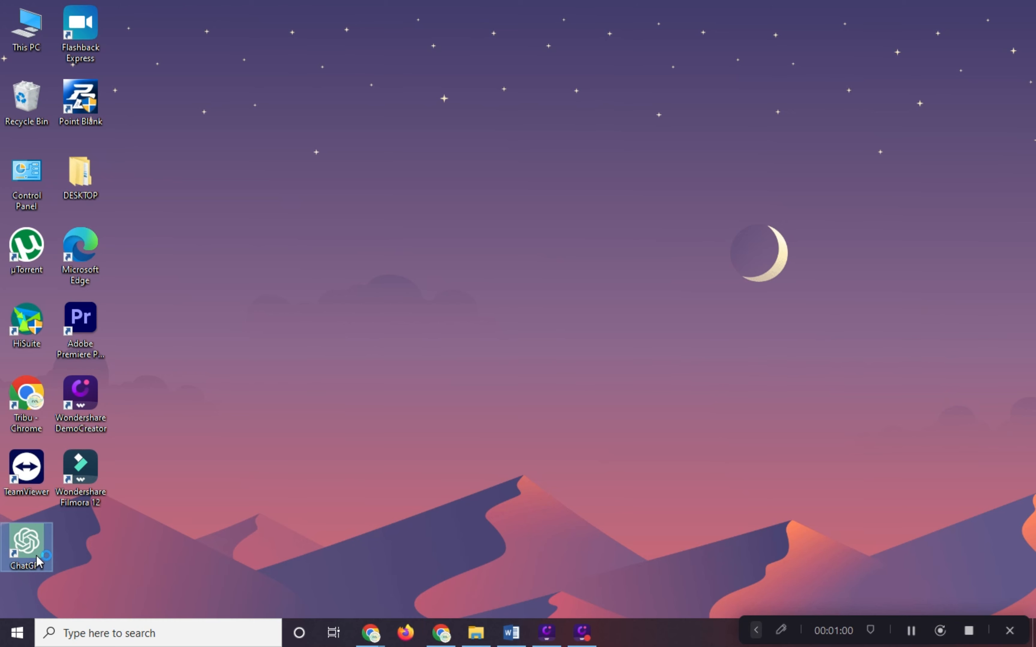
pyautogui.doubleClick(27, 545)
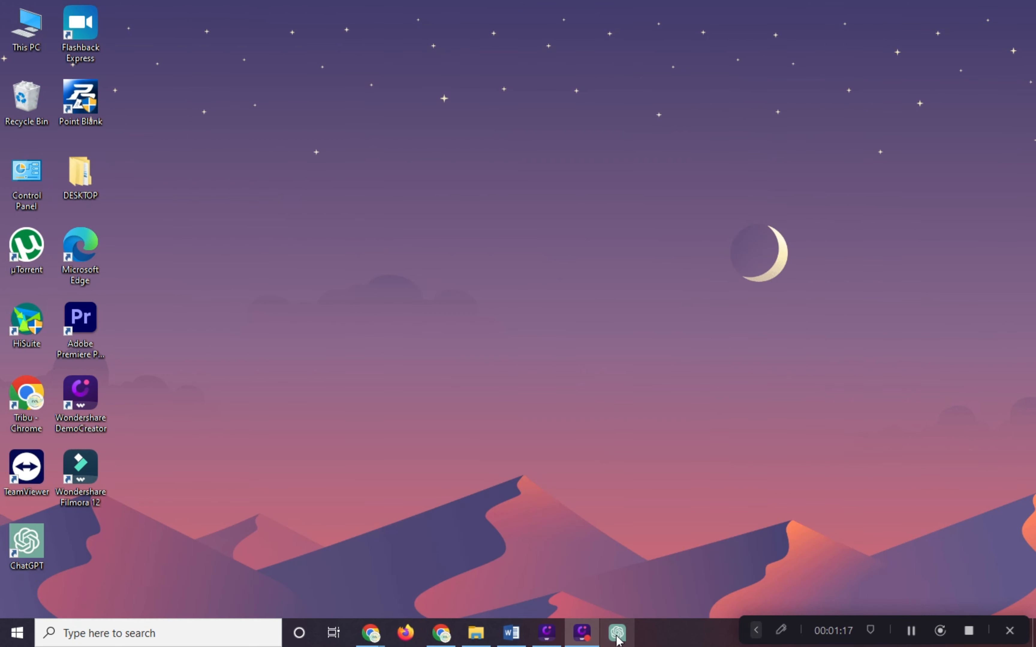
pyautogui.click(615, 633)
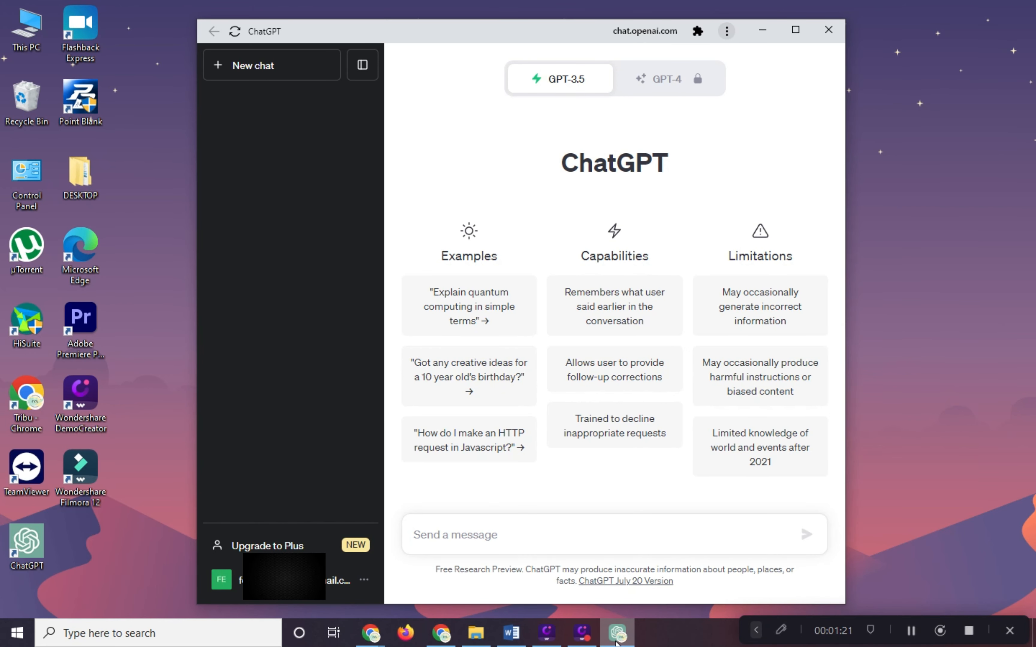
pyautogui.moveTo(827, 30)
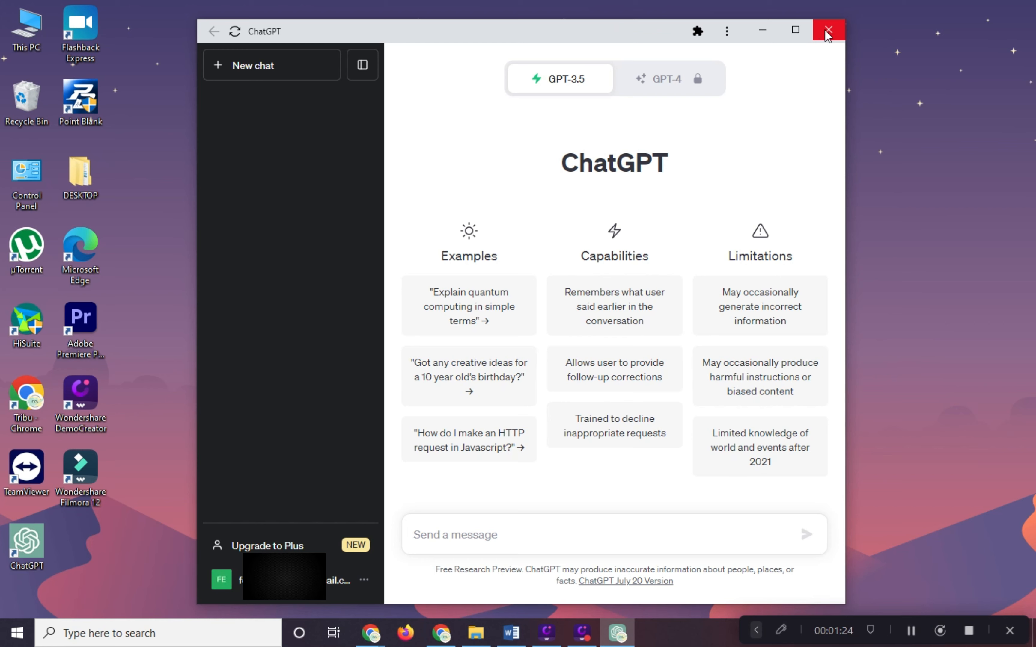